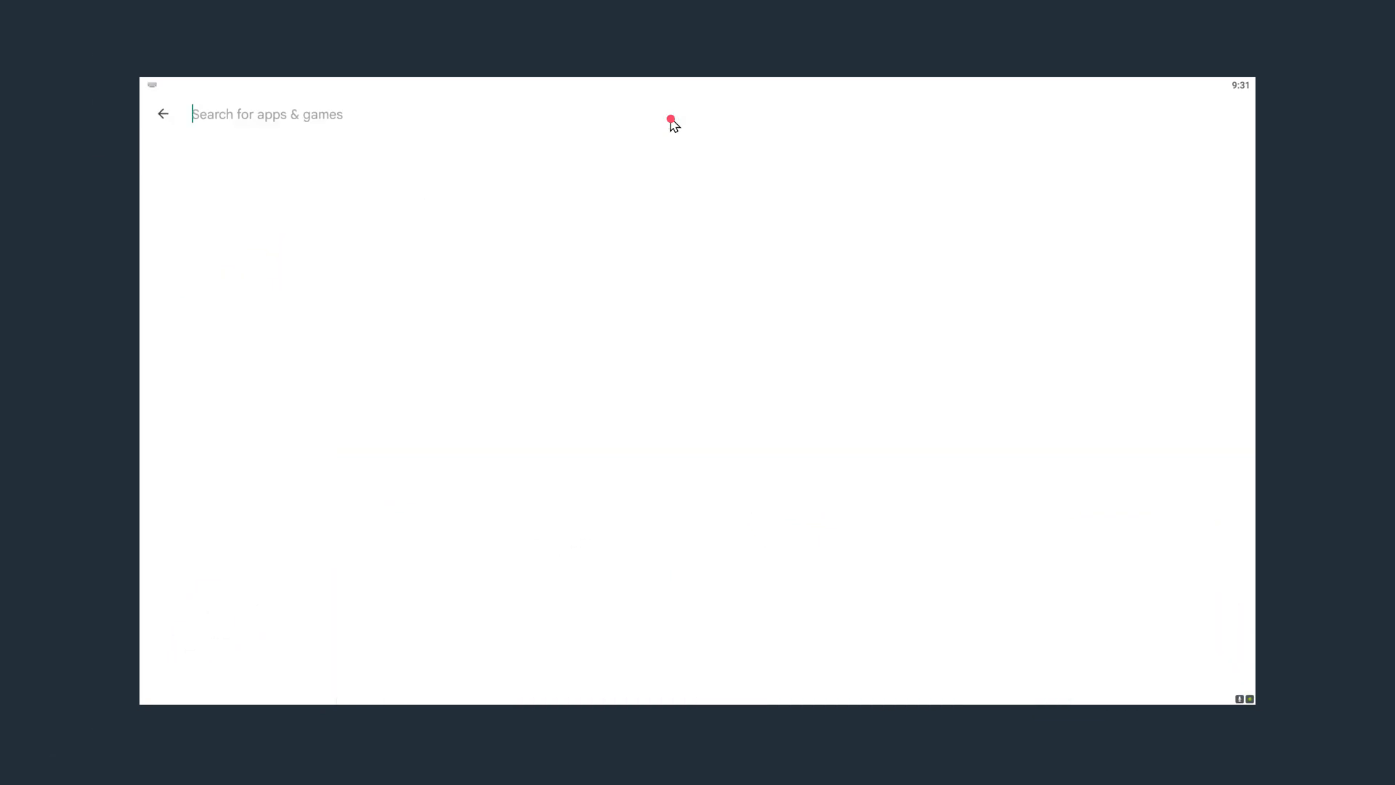
- Search Play Store for 'surf', install Surfshark VPN - Private & Safe and launch it
{"action": "type", "text": "surf"}
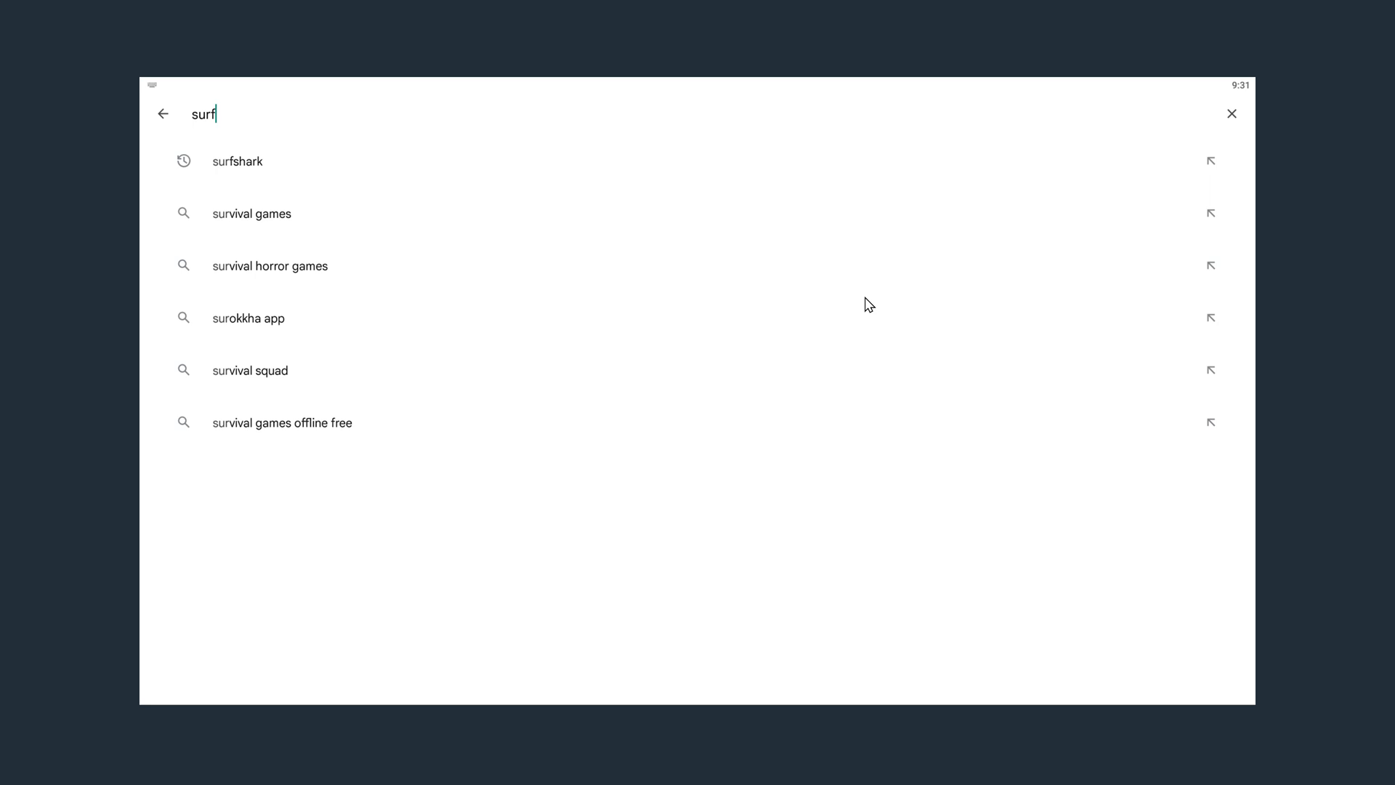
{"action": "left_click", "coordinate": [237, 162]}
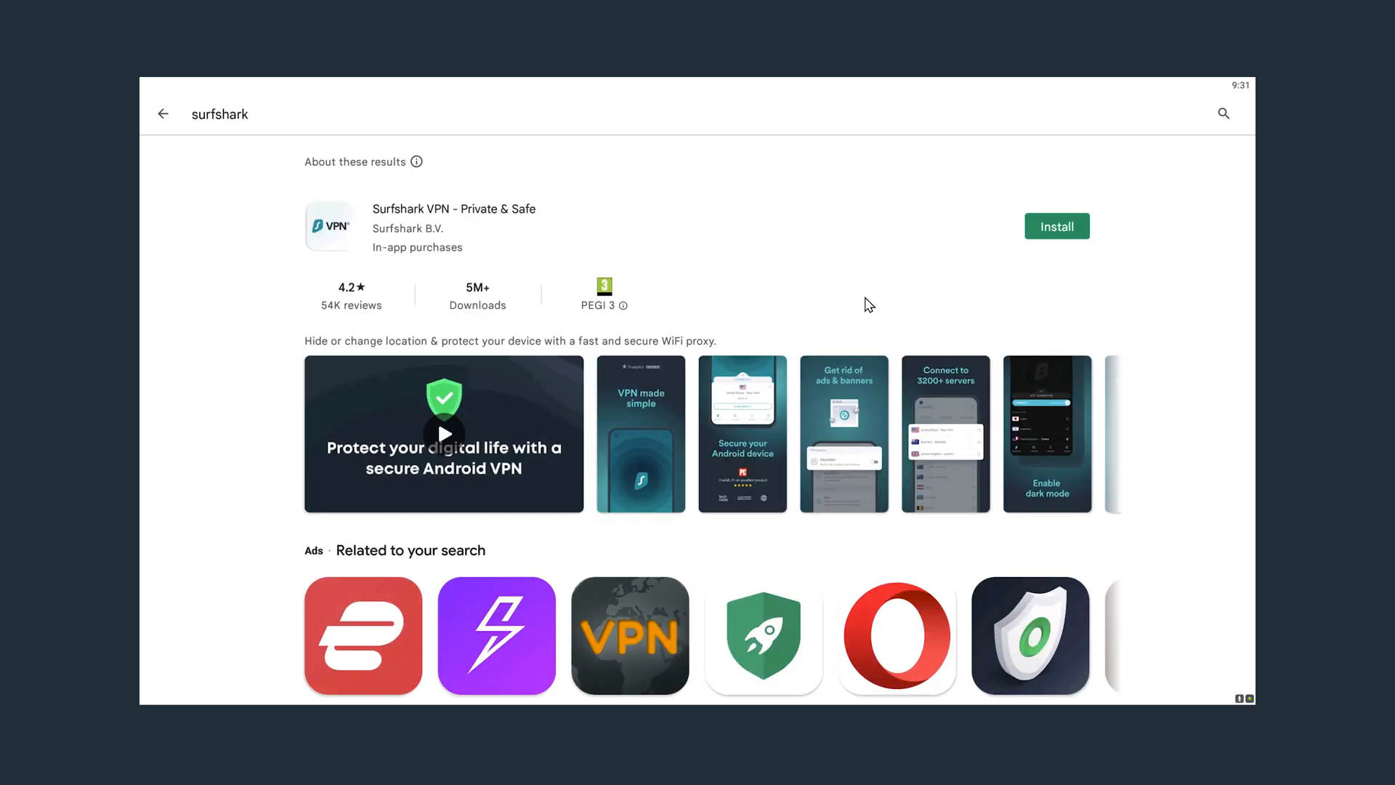
{"action": "left_click", "coordinate": [1057, 227]}
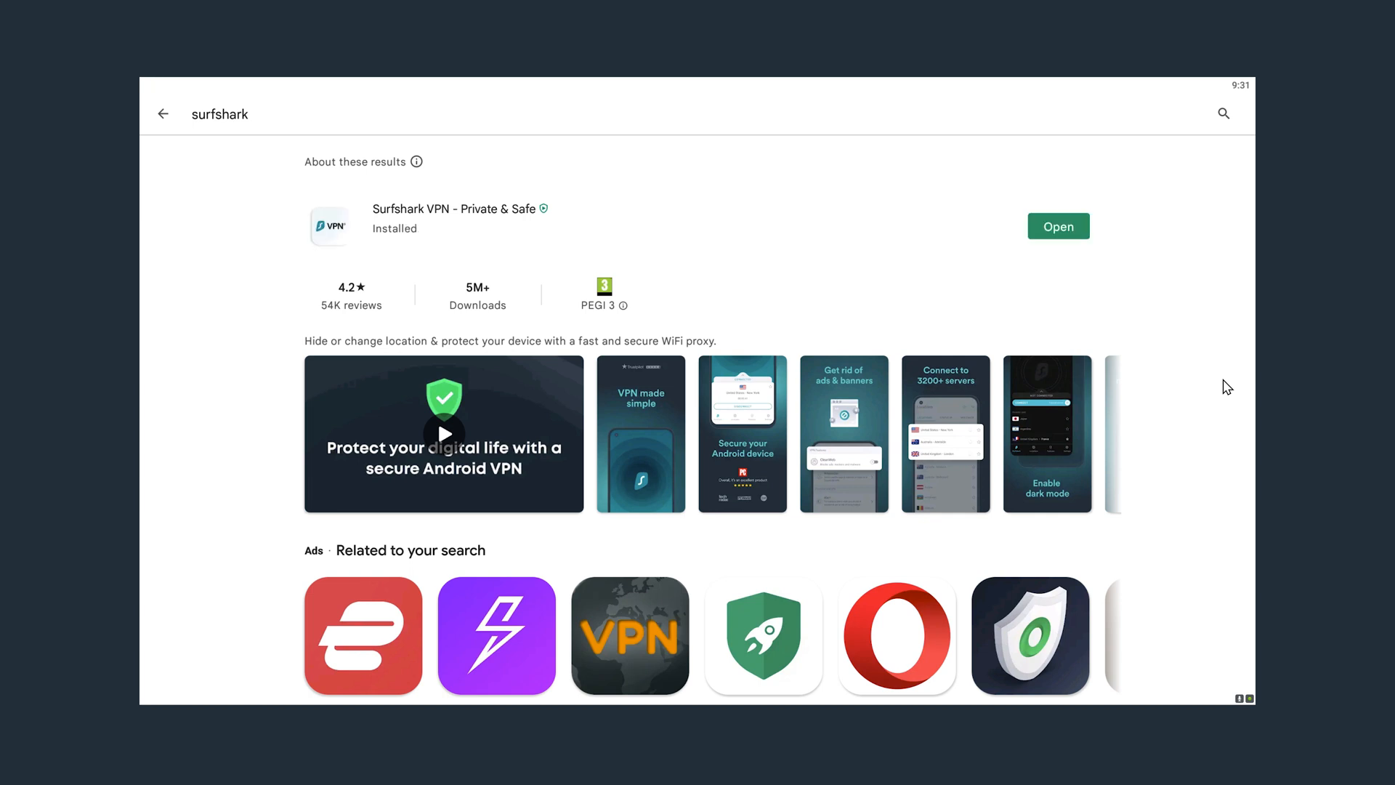
{"action": "left_click", "coordinate": [1057, 226]}
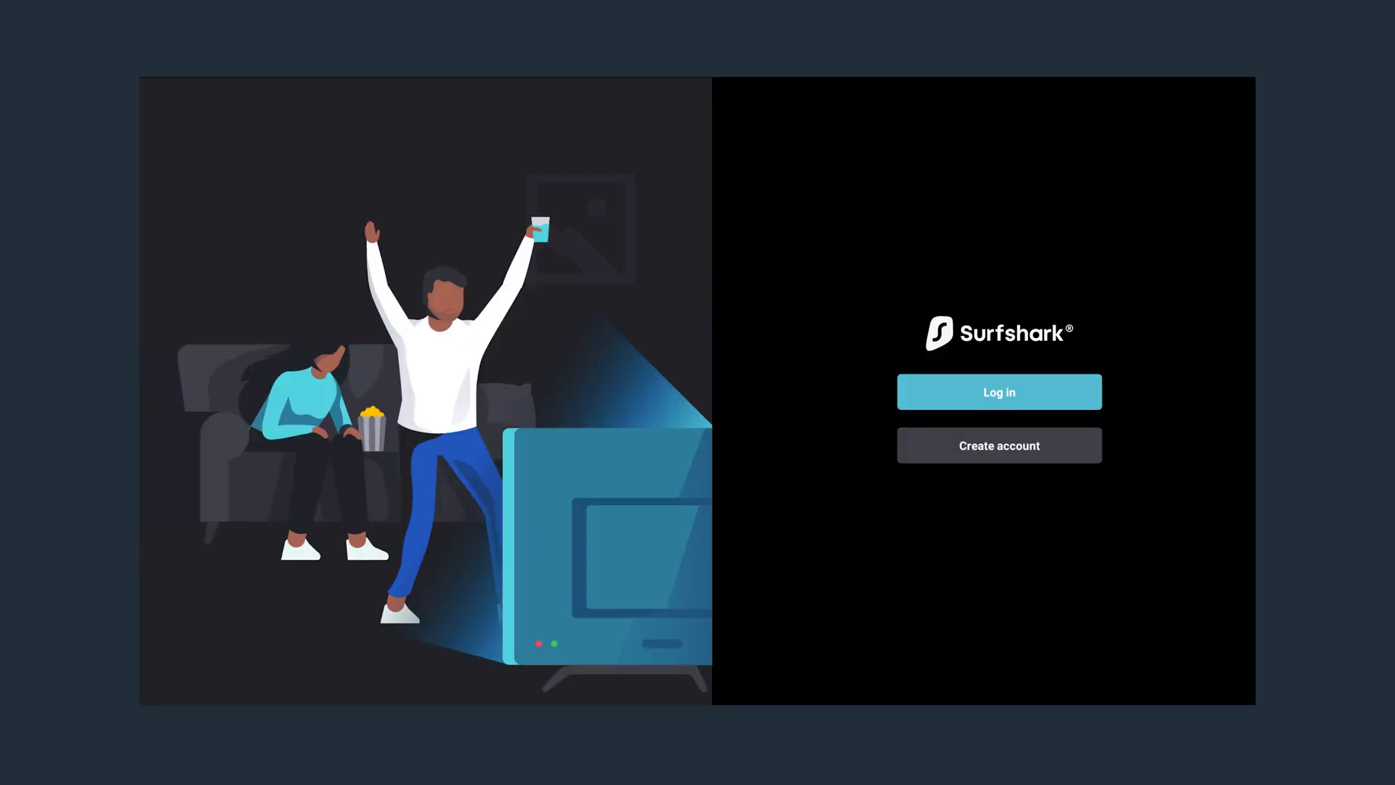
{"action": "left_click", "coordinate": [998, 391]}
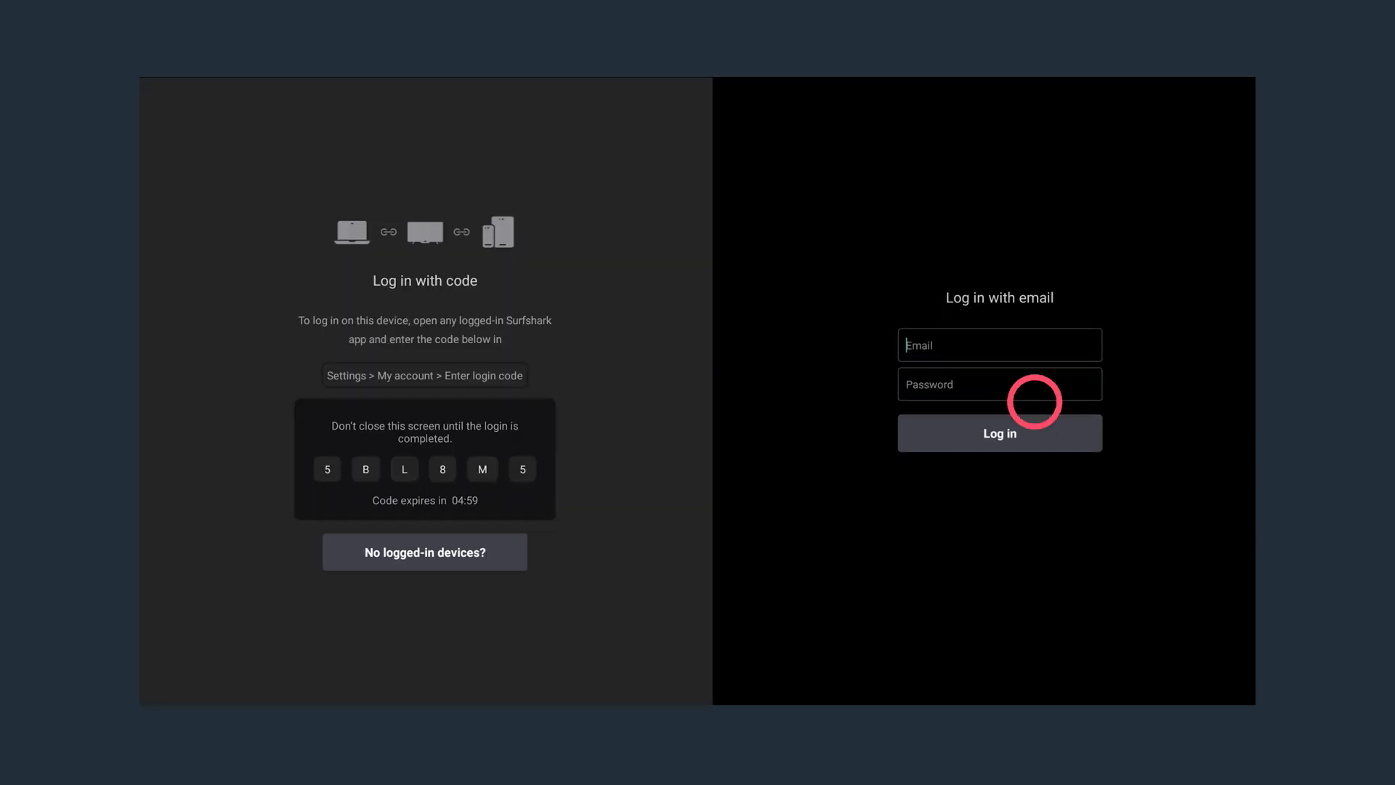
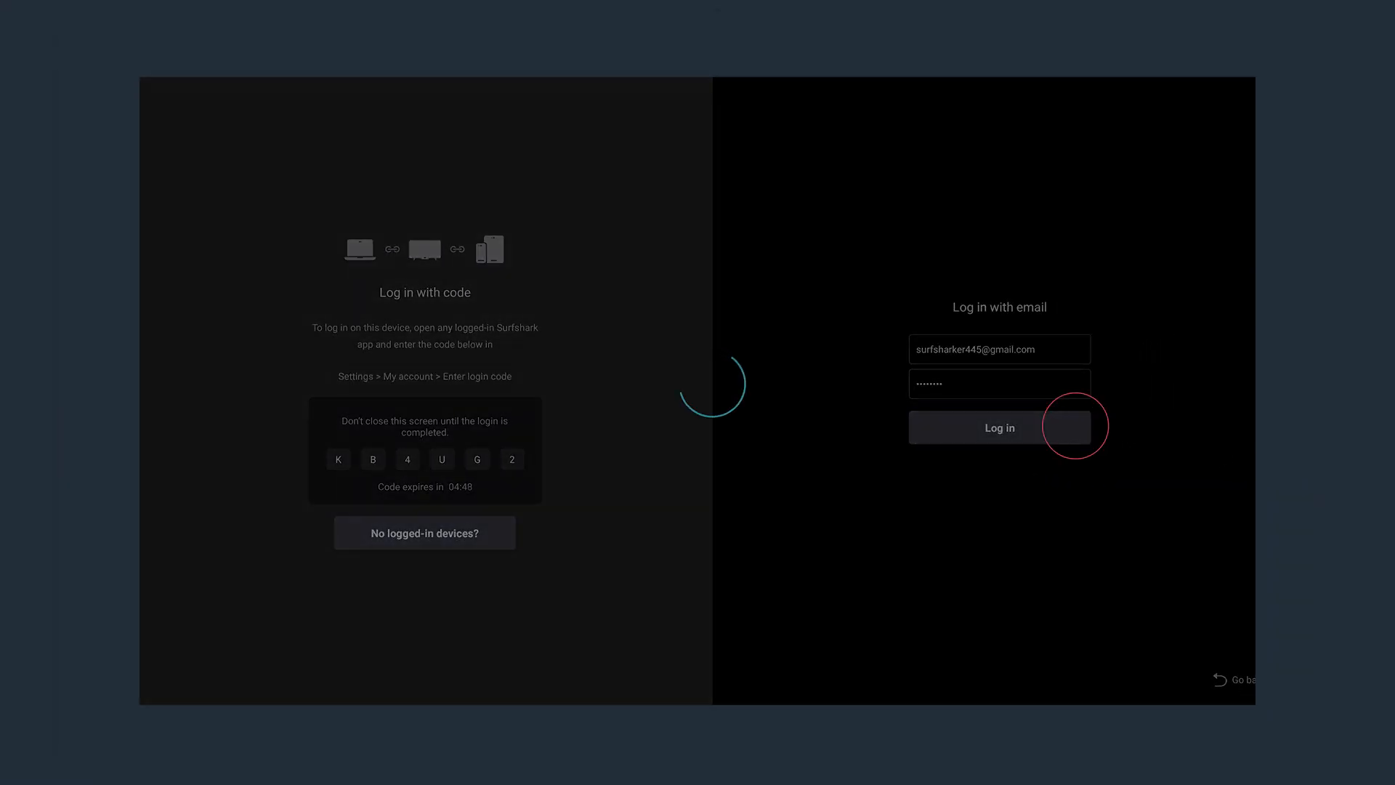
{"action": "left_click", "coordinate": [999, 428]}
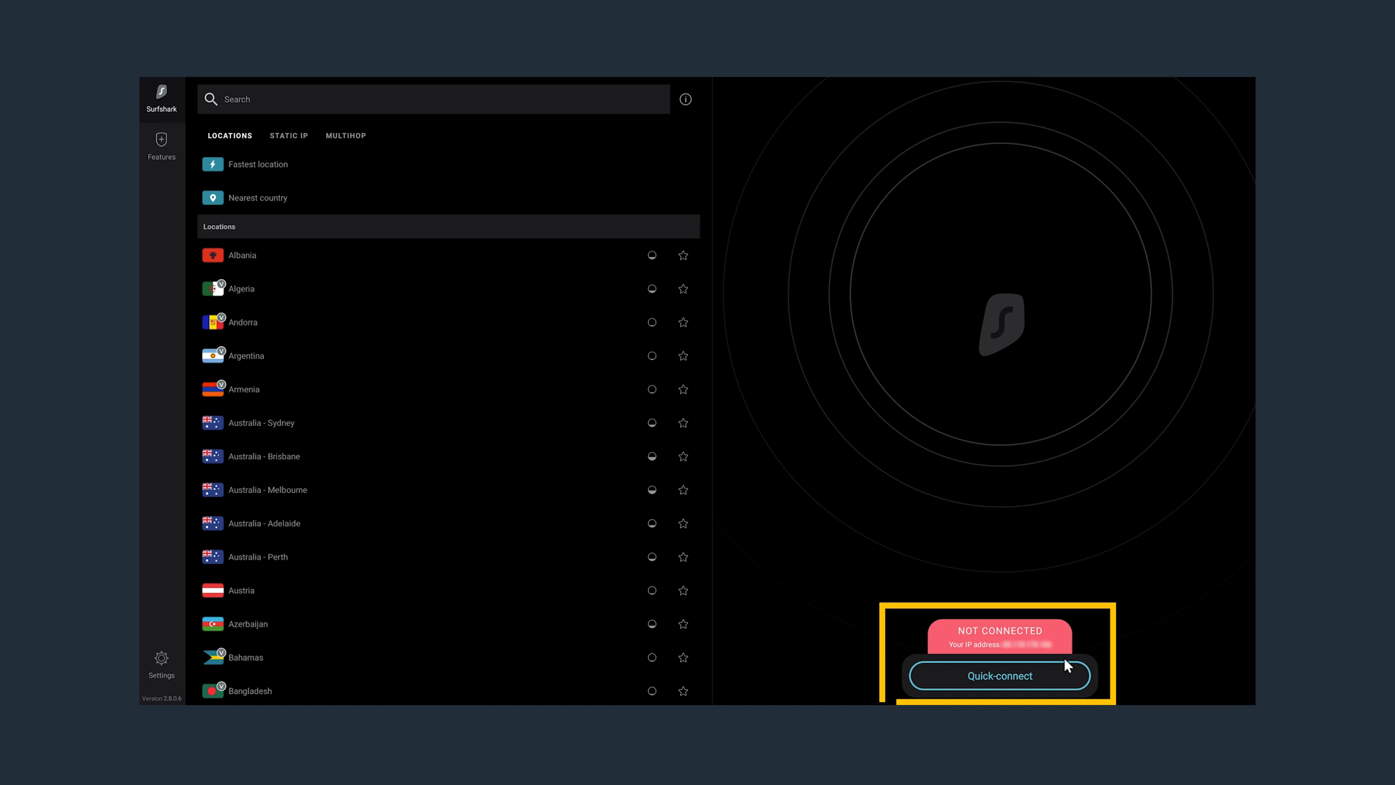
- Quick-connect to the fastest server, ending up connected to Latvia
{"action": "left_click", "coordinate": [999, 676]}
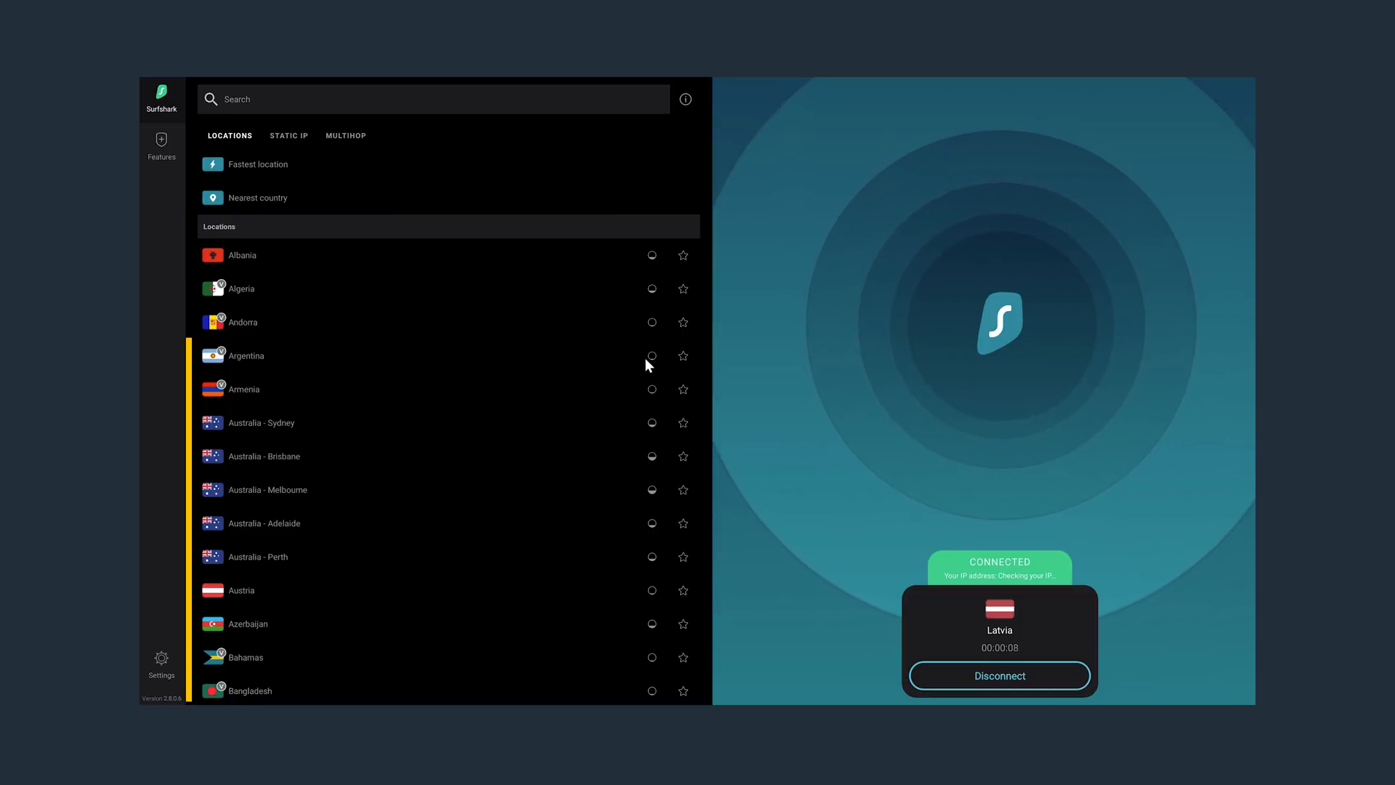
- Show the STATIC IP server list (Germany, Japan) while staying connected to Latvia
{"action": "scroll", "scroll_direction": "down", "scroll_amount": 3}
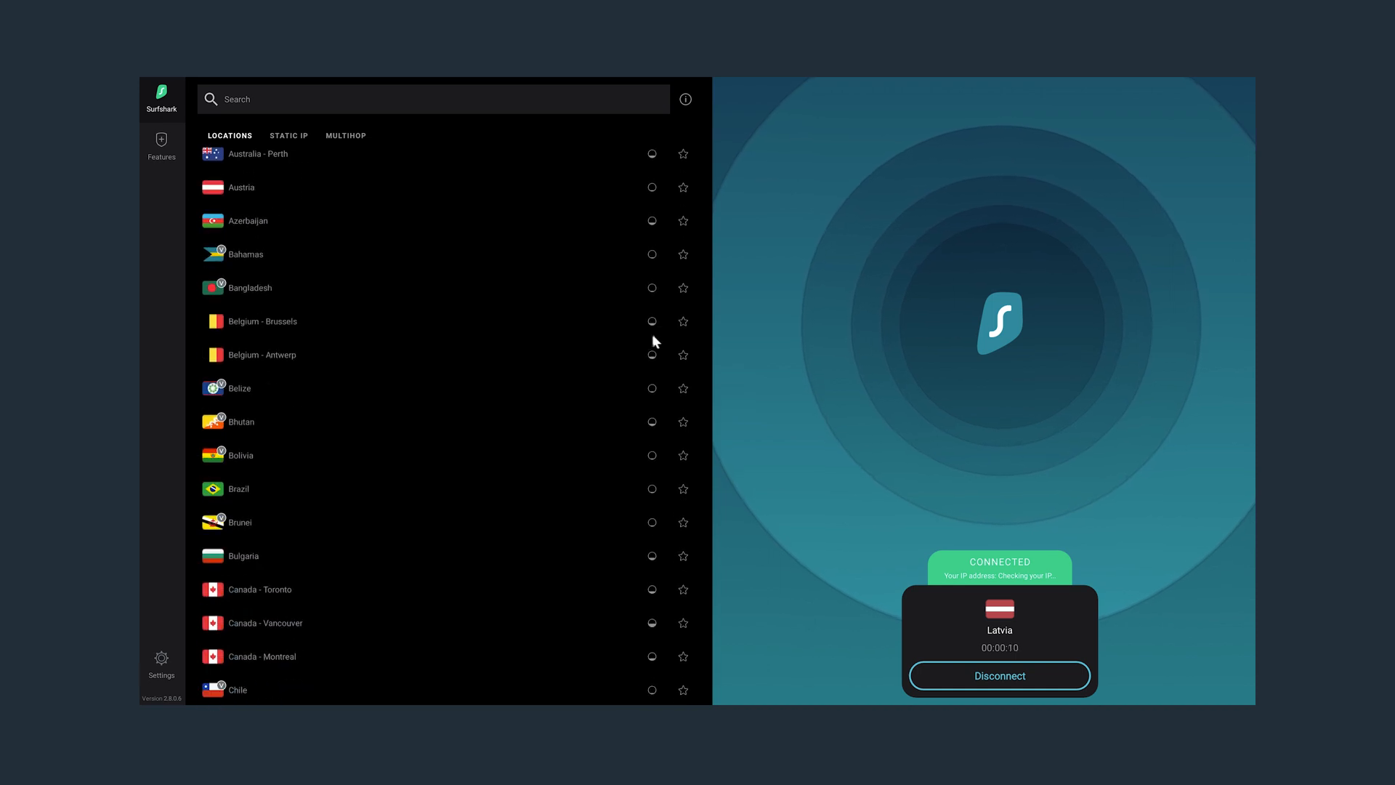
{"action": "scroll", "scroll_direction": "down", "scroll_amount": 3}
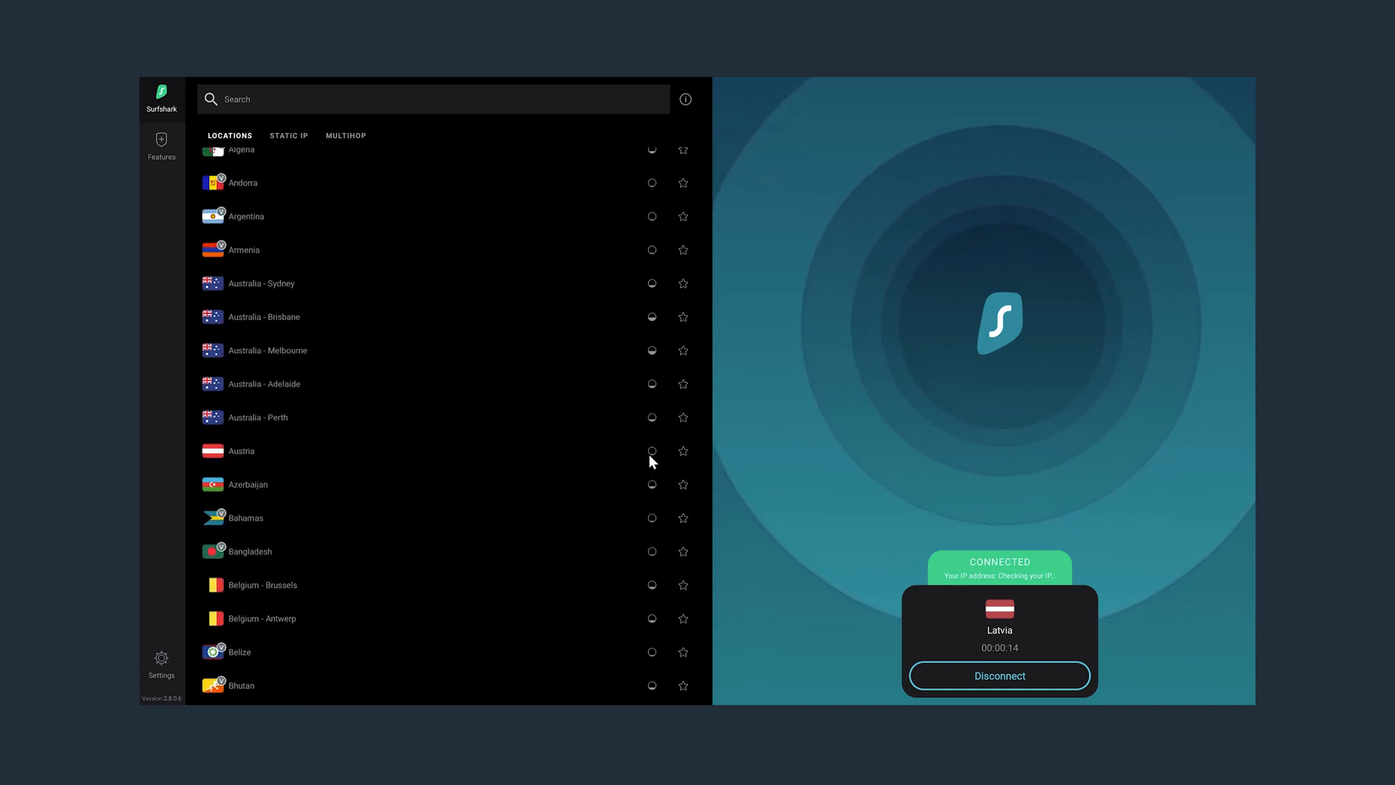
{"action": "left_click", "coordinate": [288, 135]}
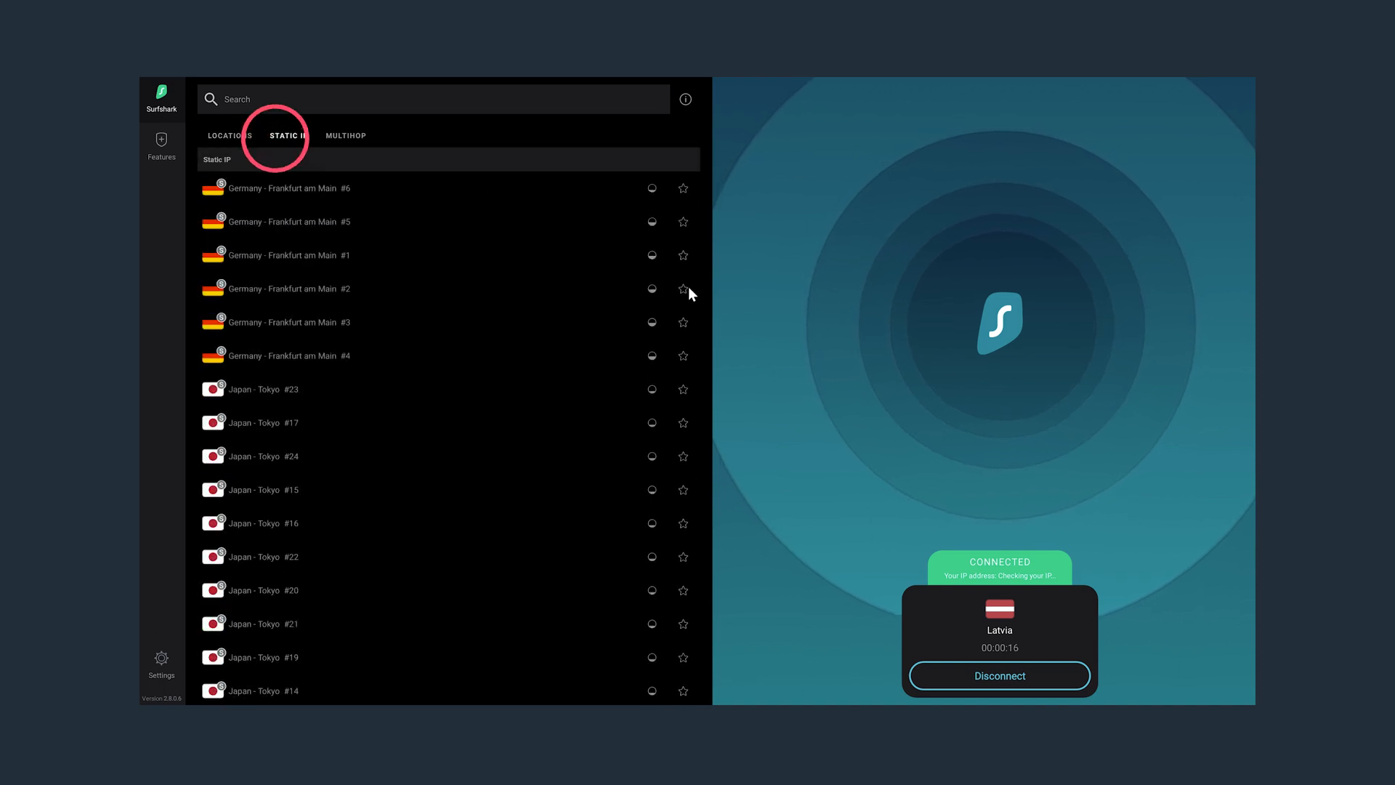